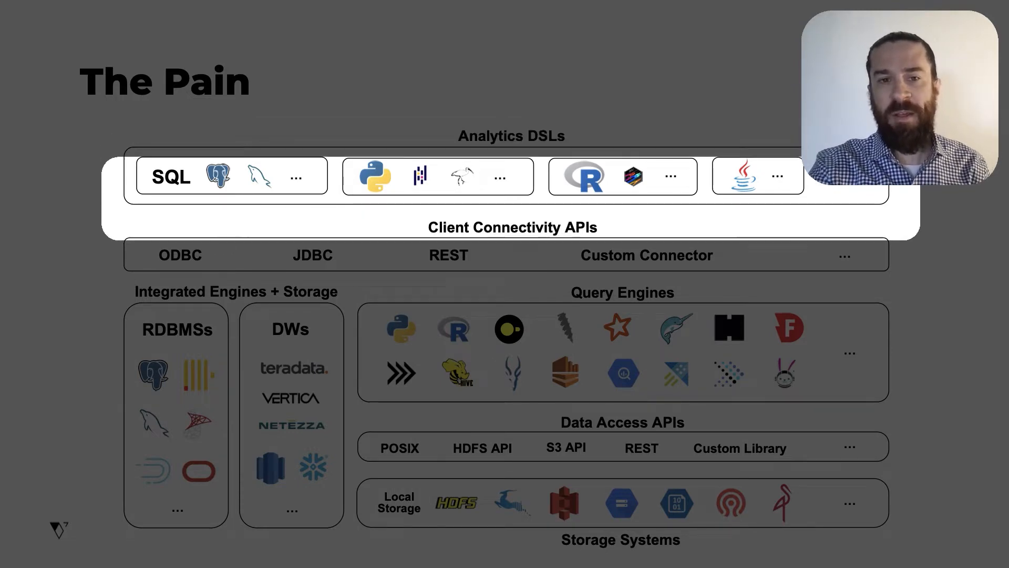
Step: Advance The Pain slide to show dotted links from query engines to storage systems
key("Right")
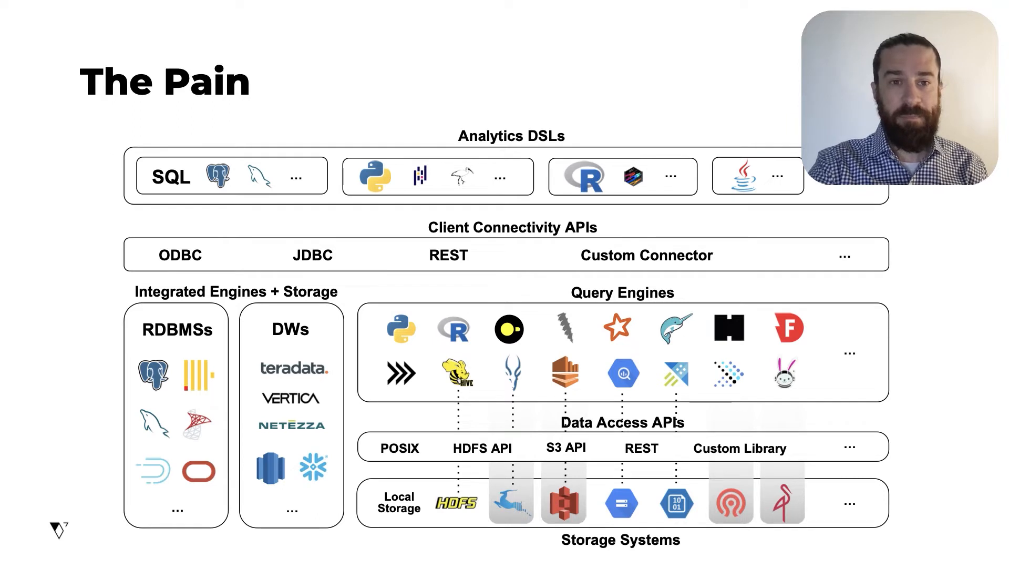
Step: Advance to The Solution slide showing unified Arrow and Substrait layers
key("Right")
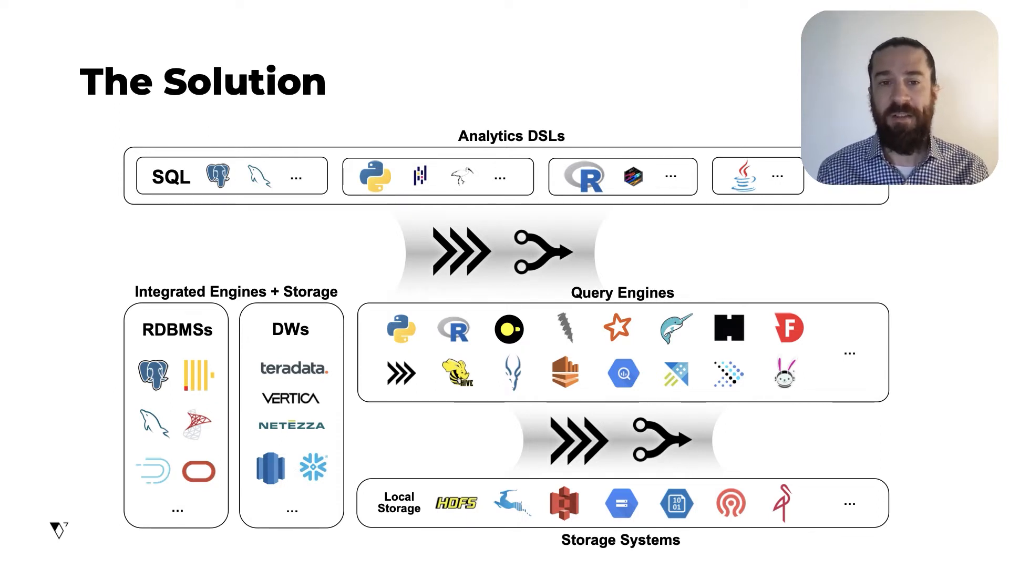